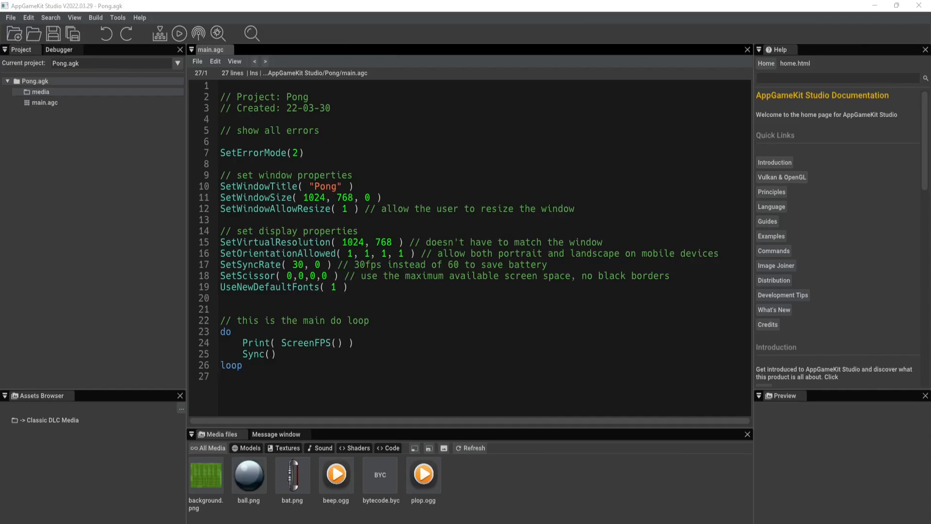
Place the caret on the SetWindowSize line and browse the Tools and Help menus
{"action": "left_click", "coordinate": [223, 376]}
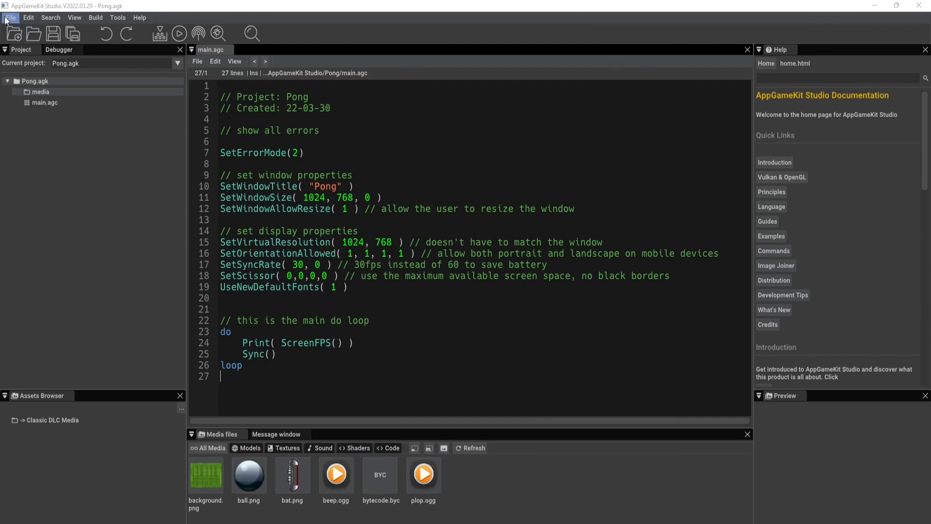
{"action": "mouse_move", "coordinate": [75, 17]}
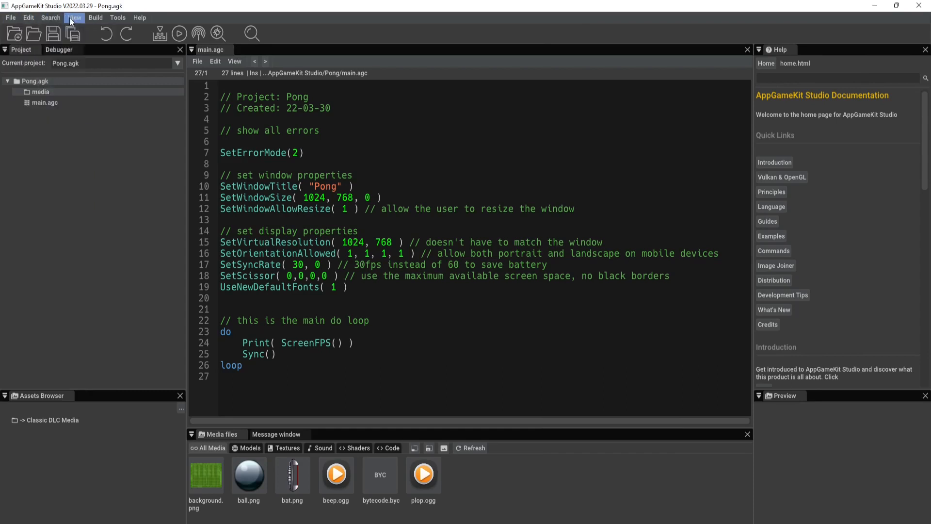
{"action": "left_click", "coordinate": [117, 17]}
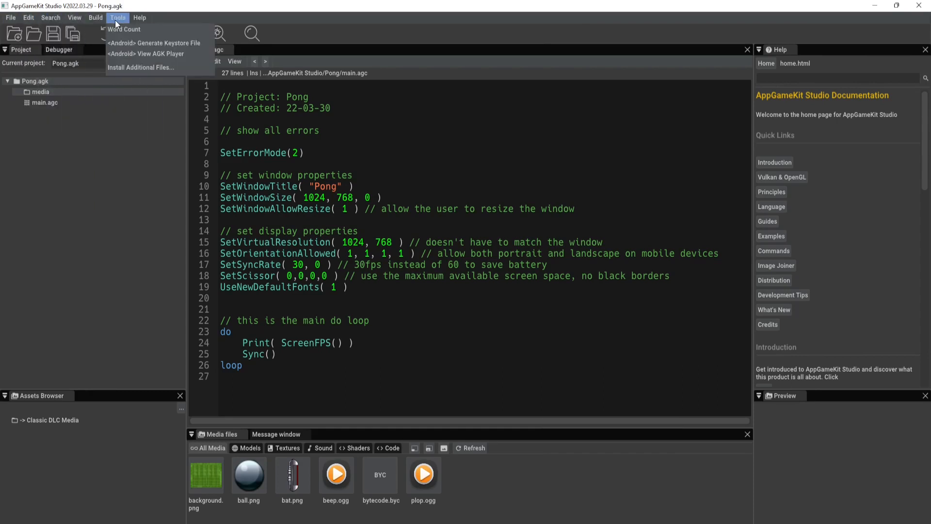
{"action": "left_click", "coordinate": [140, 18]}
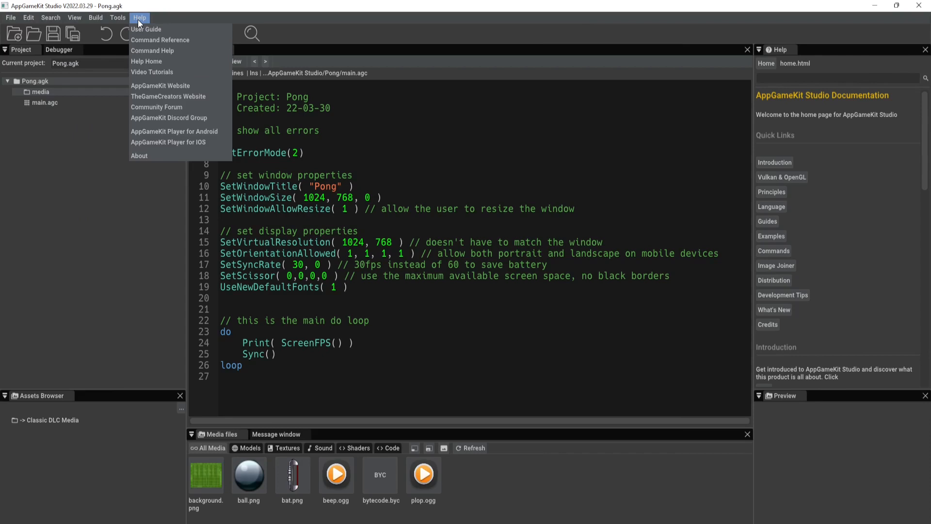
{"action": "left_click", "coordinate": [59, 158]}
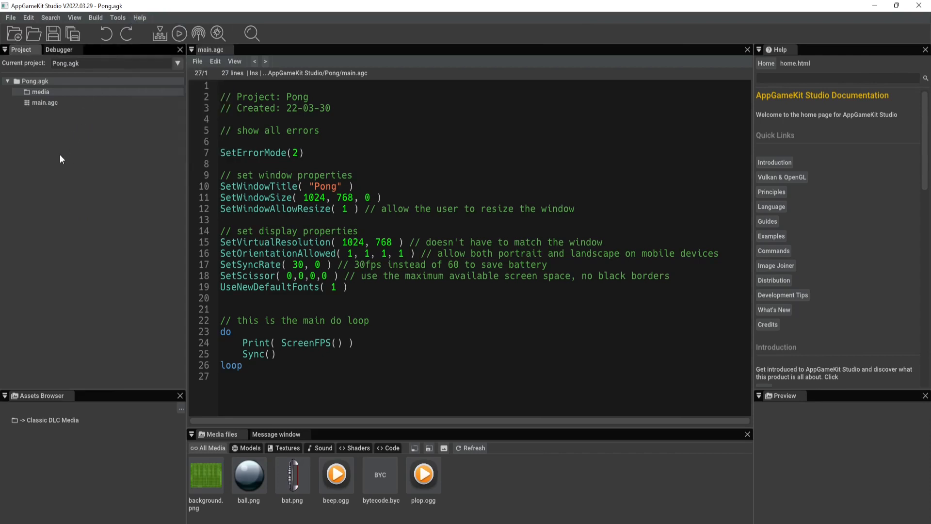
{"action": "mouse_move", "coordinate": [56, 90]}
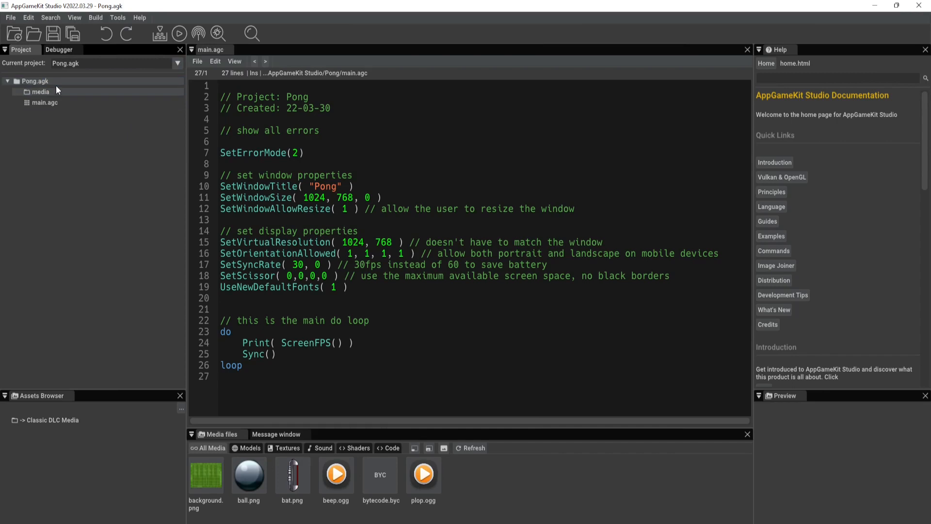
Switch between the Debugger and Project panels, then view the Pong project's management options
{"action": "left_click", "coordinate": [59, 49]}
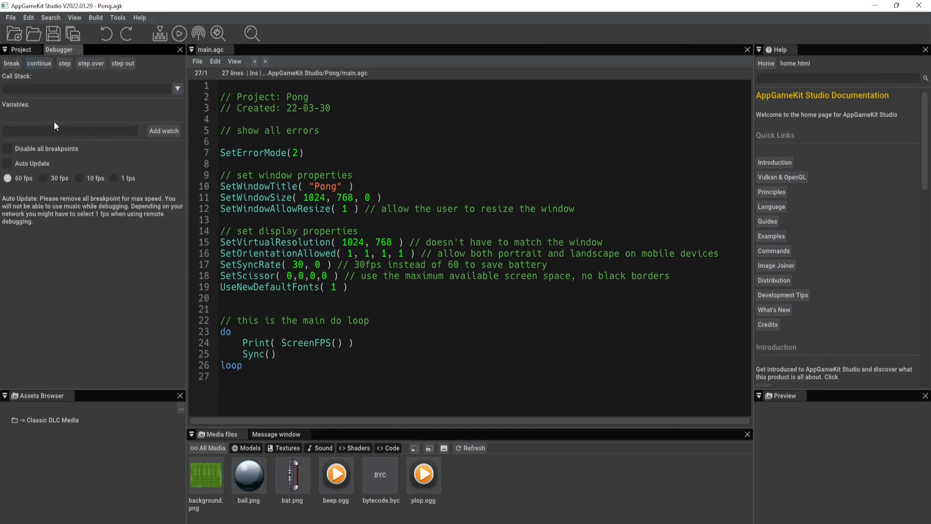
{"action": "left_click", "coordinate": [21, 49]}
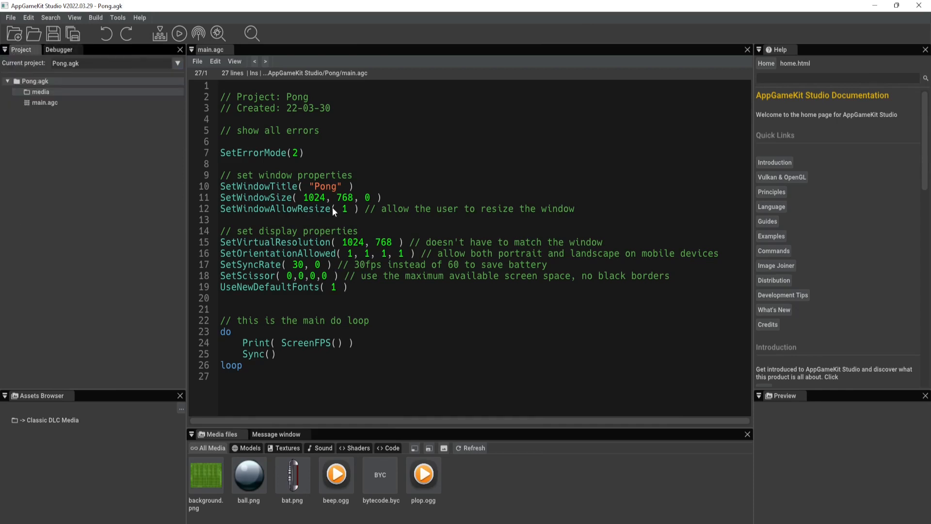
{"action": "mouse_move", "coordinate": [320, 291]}
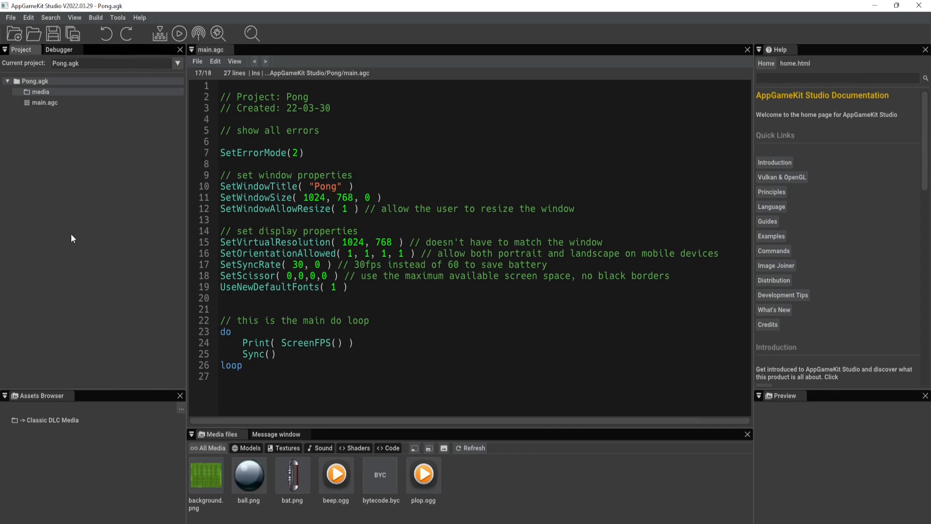
{"action": "right_click", "coordinate": [35, 80]}
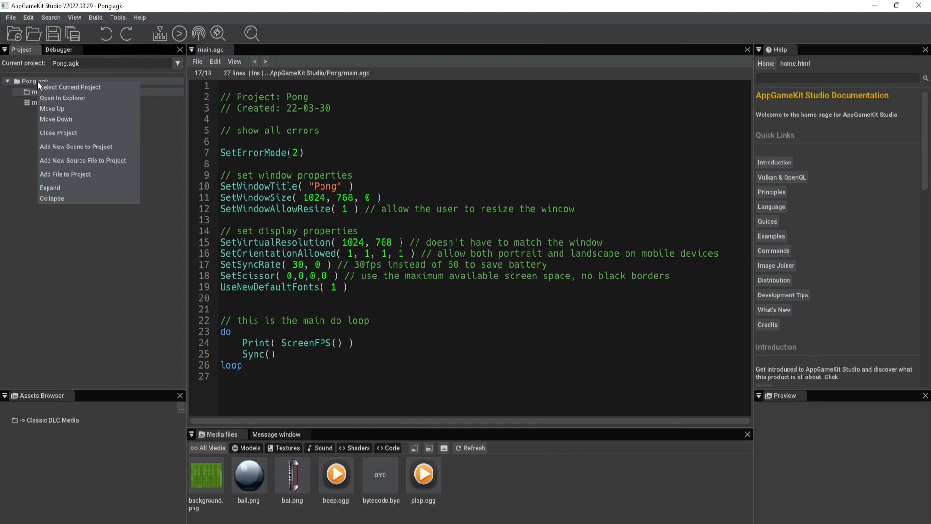
{"action": "mouse_move", "coordinate": [76, 147]}
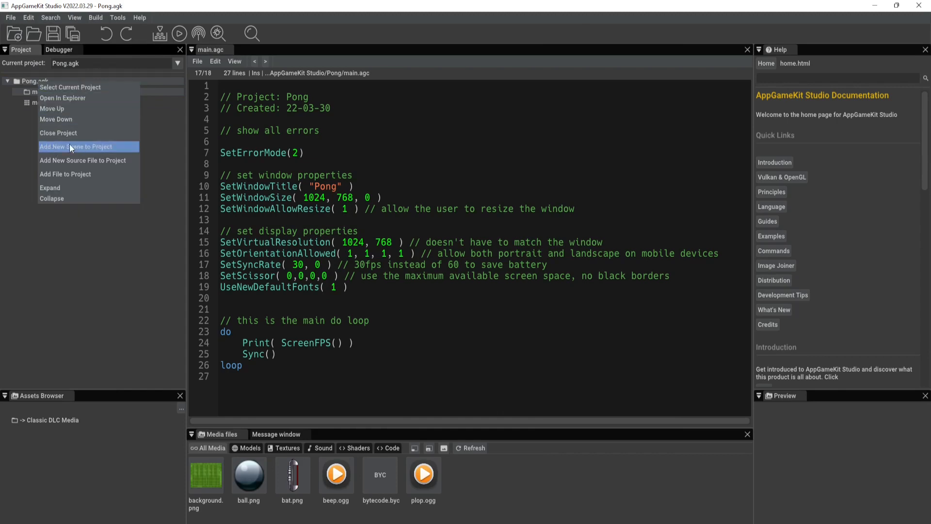
{"action": "mouse_move", "coordinate": [242, 283]}
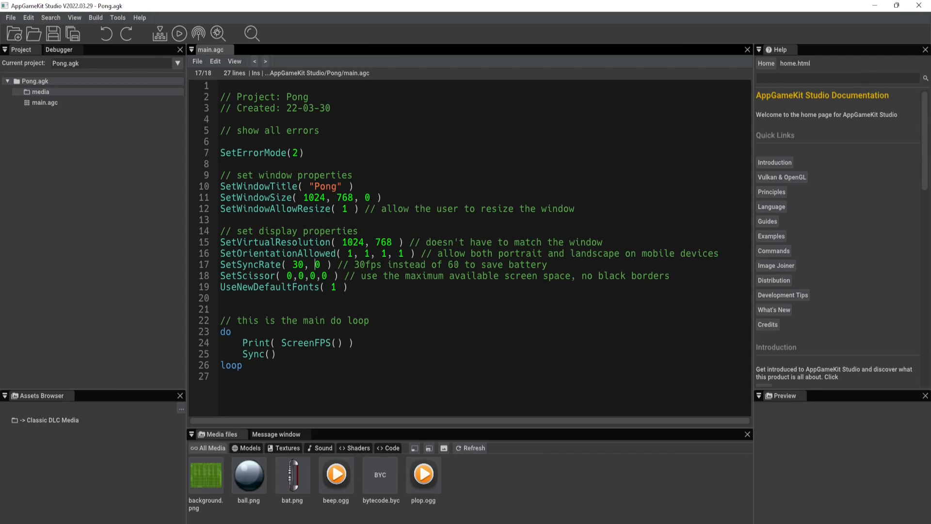
{"action": "mouse_move", "coordinate": [815, 226]}
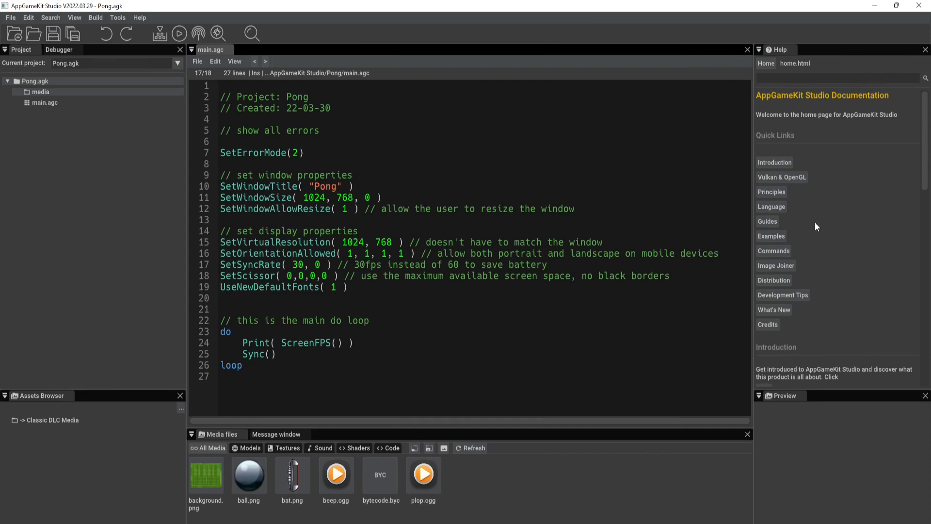
{"action": "mouse_move", "coordinate": [806, 221]}
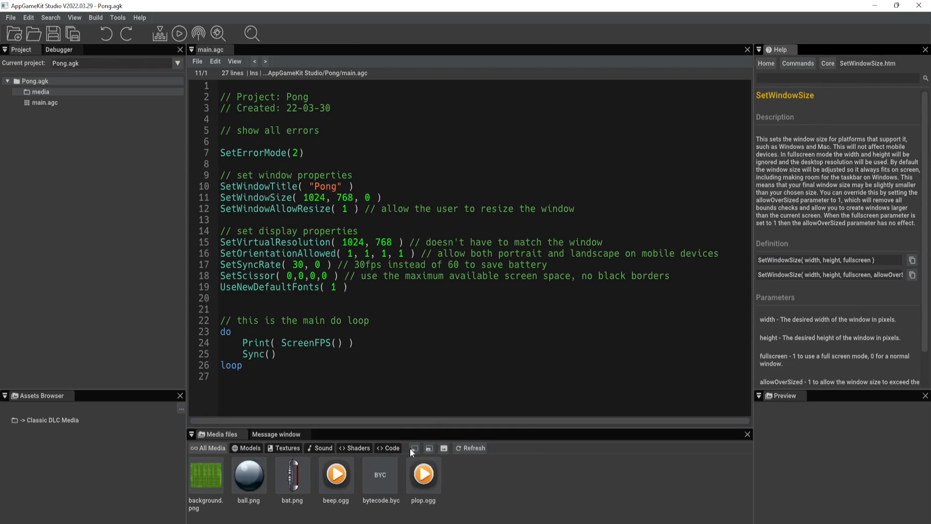
{"action": "mouse_move", "coordinate": [400, 459]}
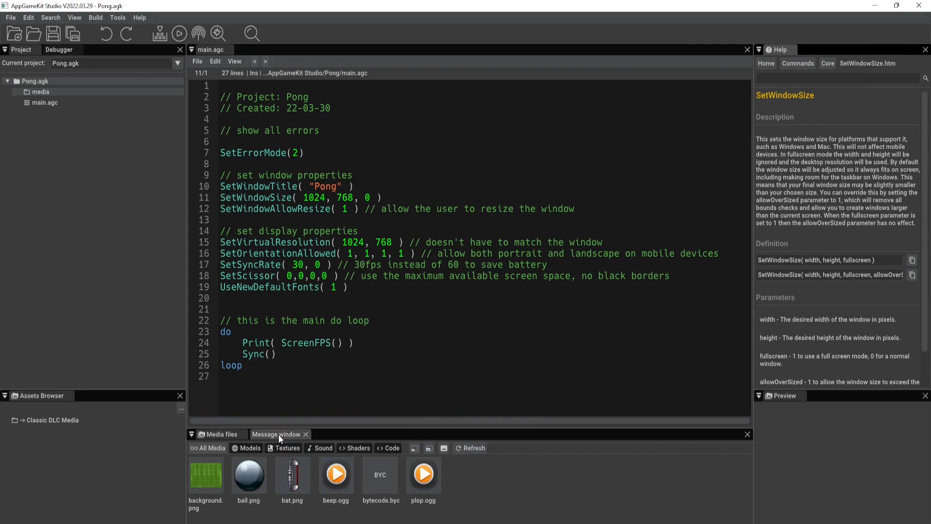
Add a stray 'x' after the Print call and compile to see the error in the Message window
{"action": "left_click", "coordinate": [276, 435]}
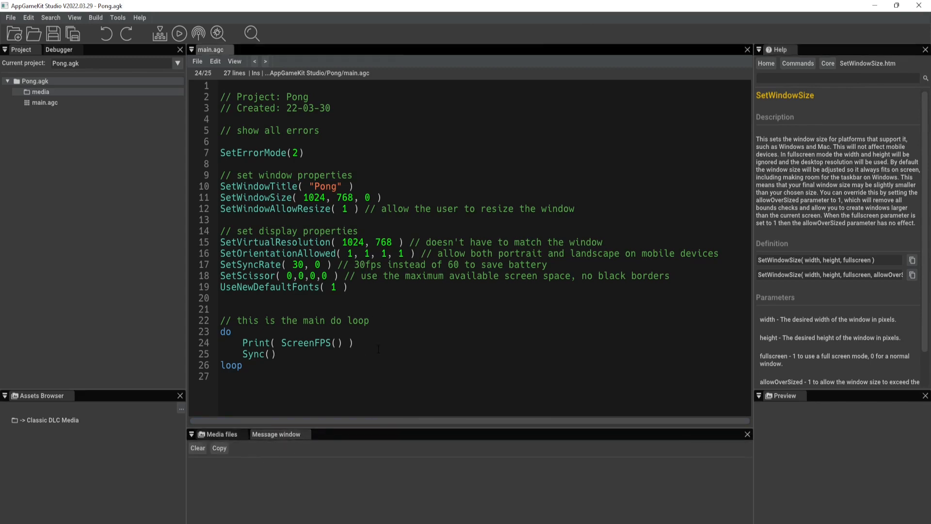
{"action": "type", "text": "x"}
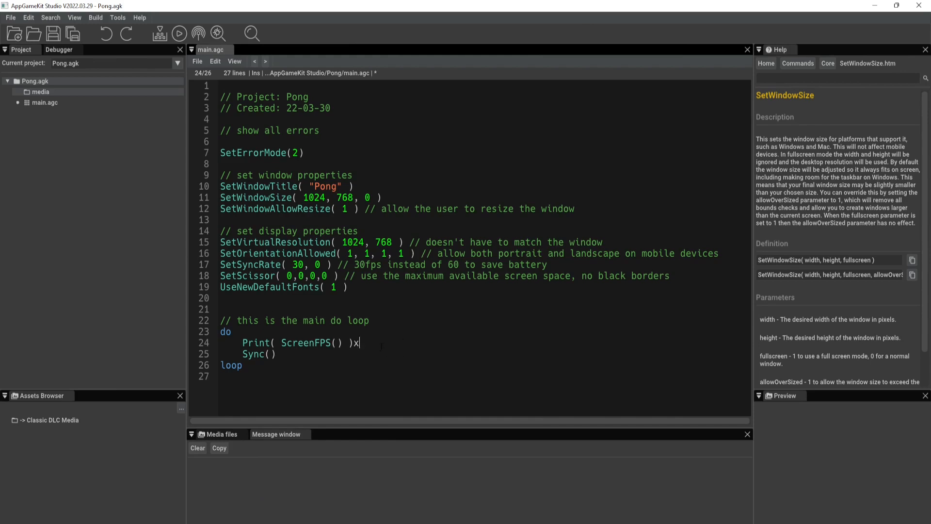
{"action": "left_click", "coordinate": [178, 33]}
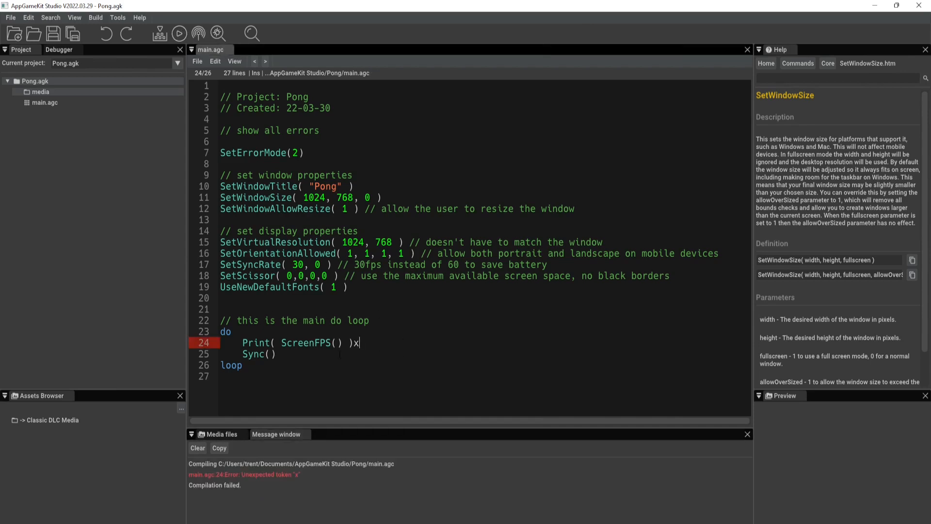
{"action": "mouse_move", "coordinate": [276, 435]}
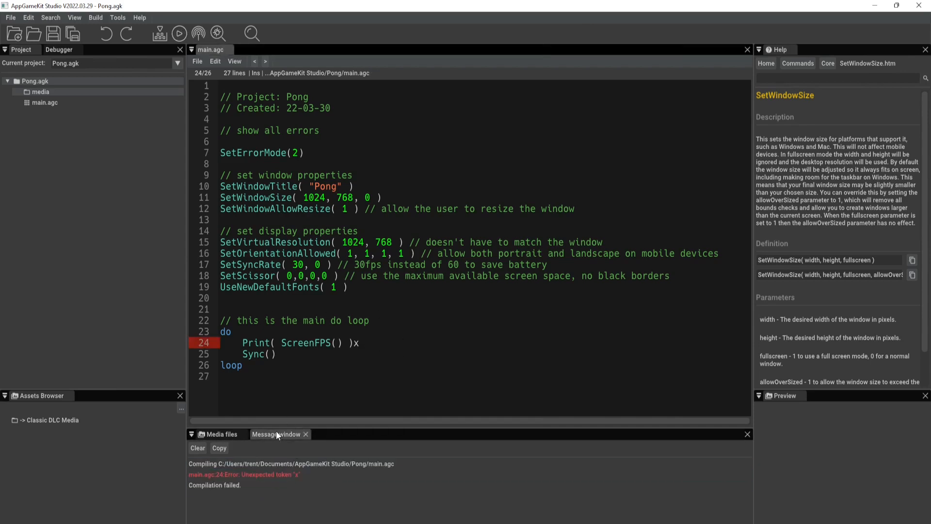
{"action": "left_click", "coordinate": [243, 474]}
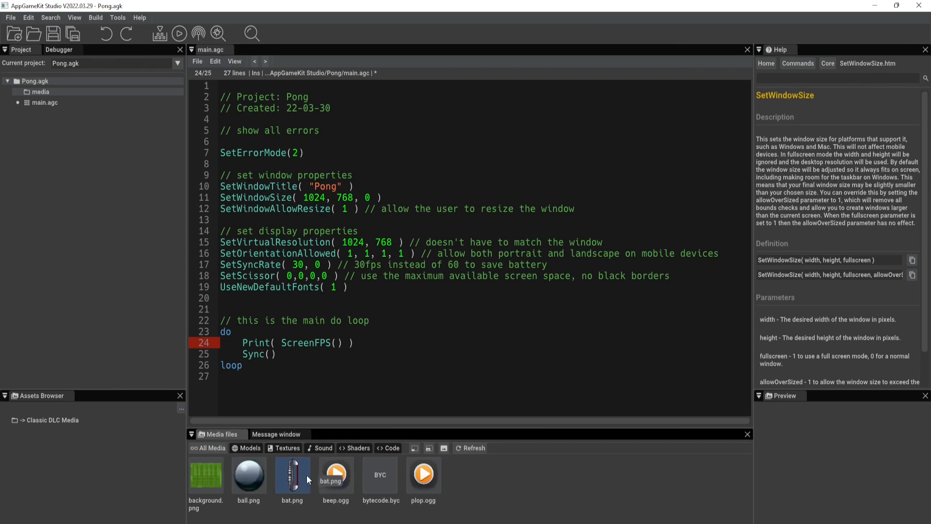
{"action": "mouse_move", "coordinate": [423, 474]}
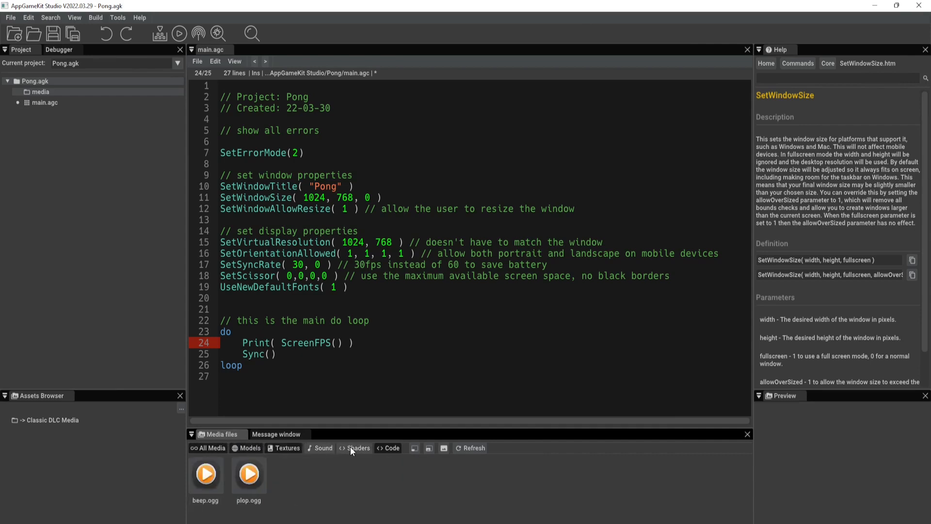
Filter the media list to shader files, which shows no results
{"action": "left_click", "coordinate": [357, 447]}
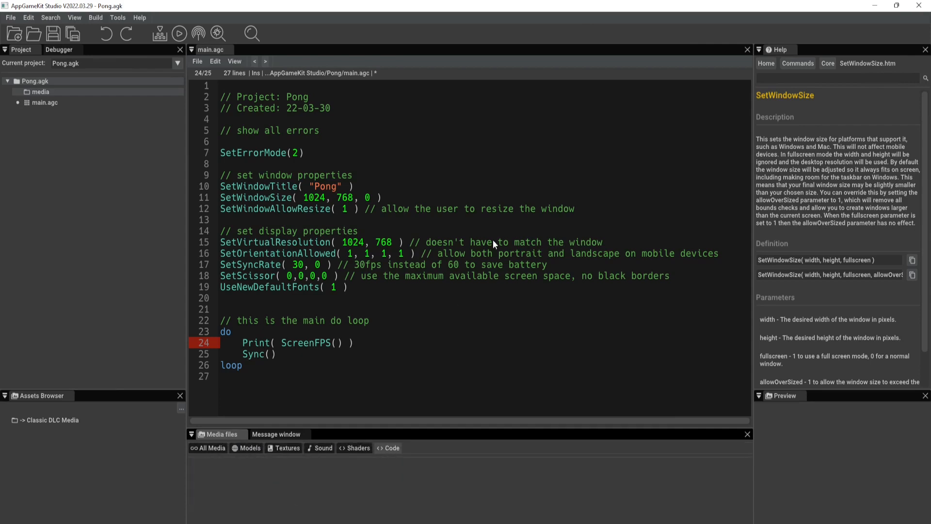